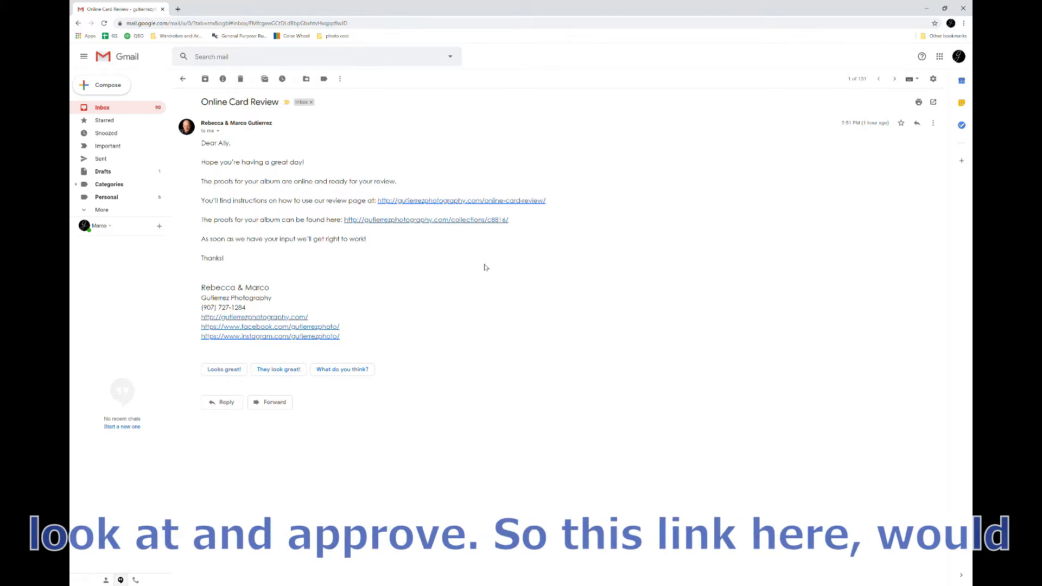
mouse_move(524, 219)
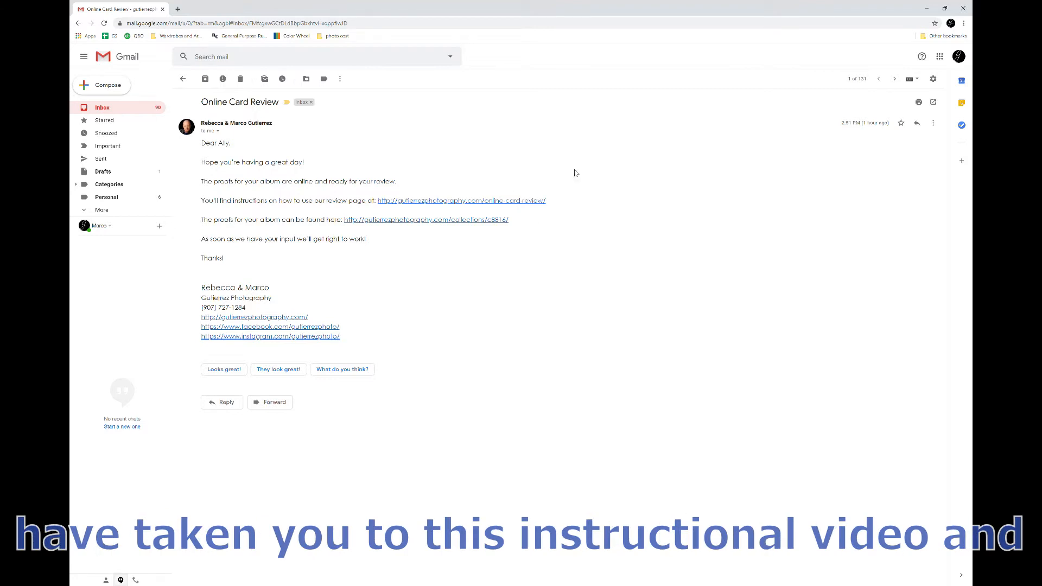
mouse_move(547, 249)
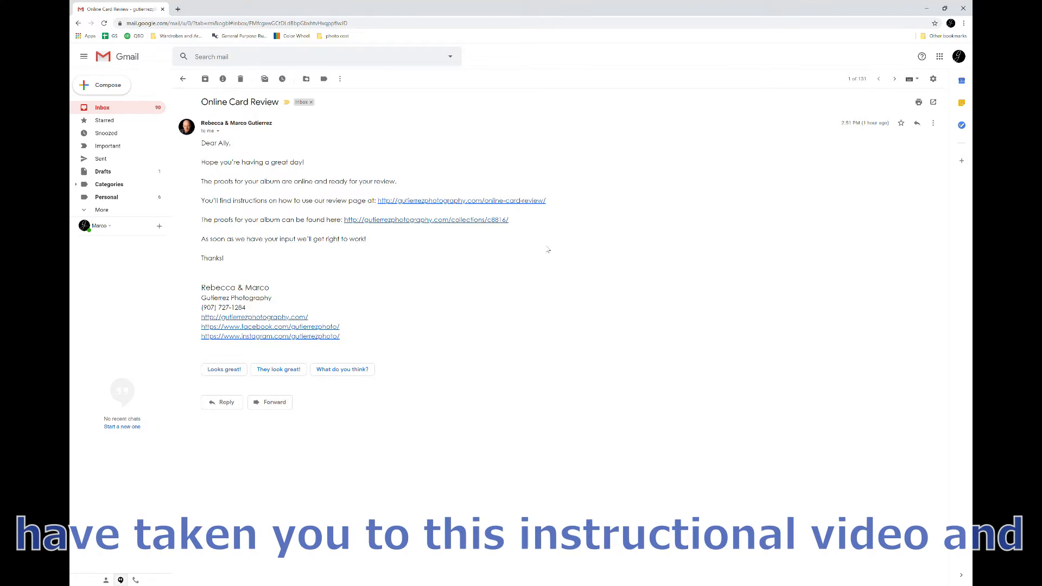
mouse_move(466, 252)
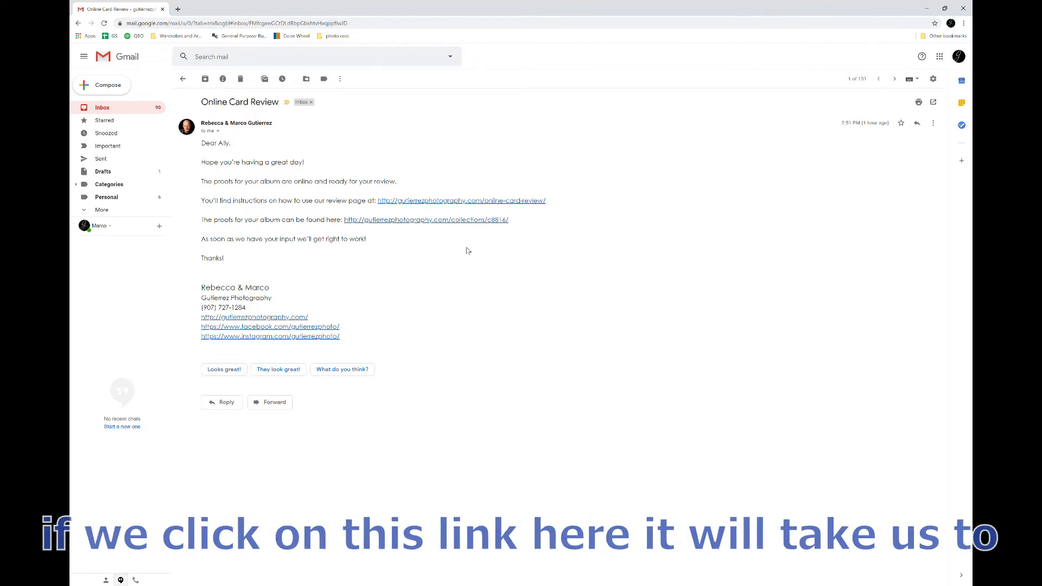
Follow the proofs link from the email and bring up the Grad-Card-Front proof full-size
left_click(424, 220)
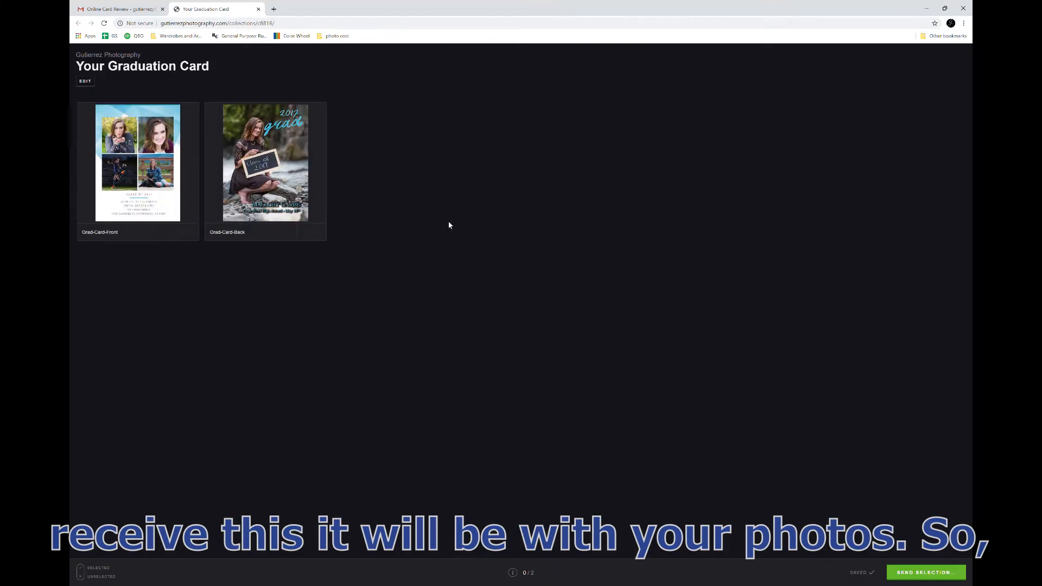
mouse_move(246, 372)
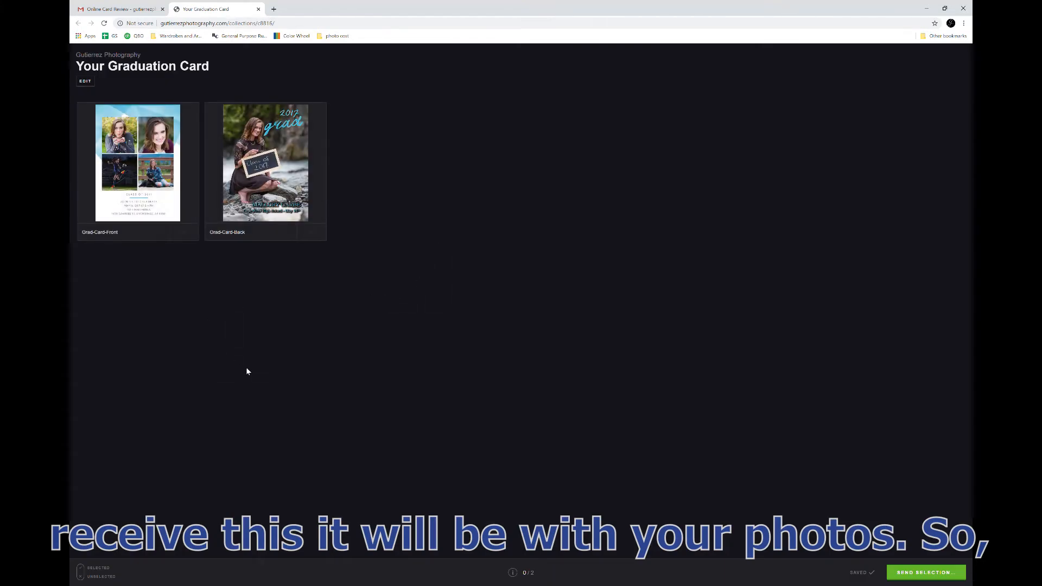
mouse_move(139, 244)
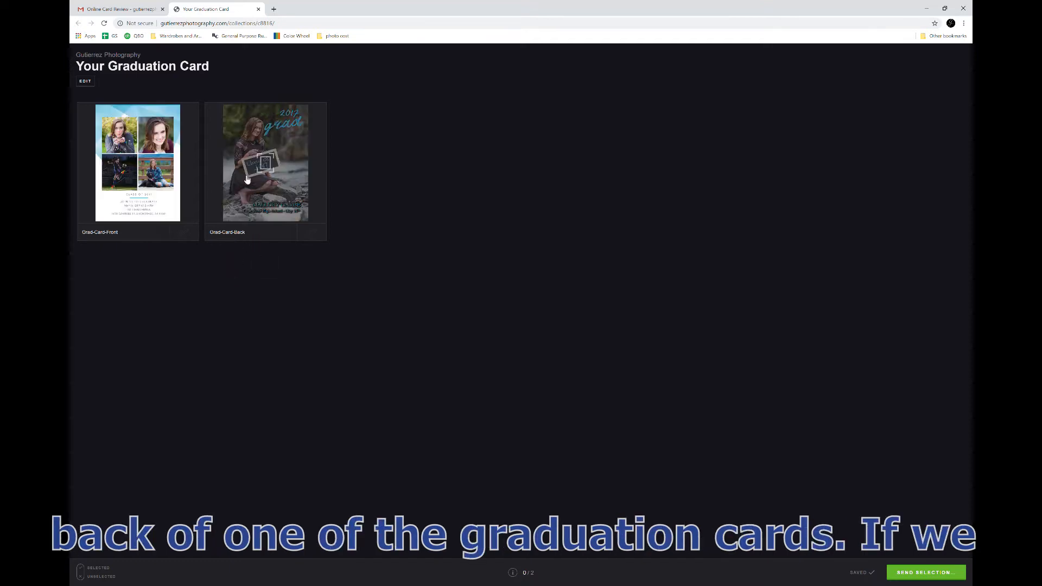
mouse_move(272, 172)
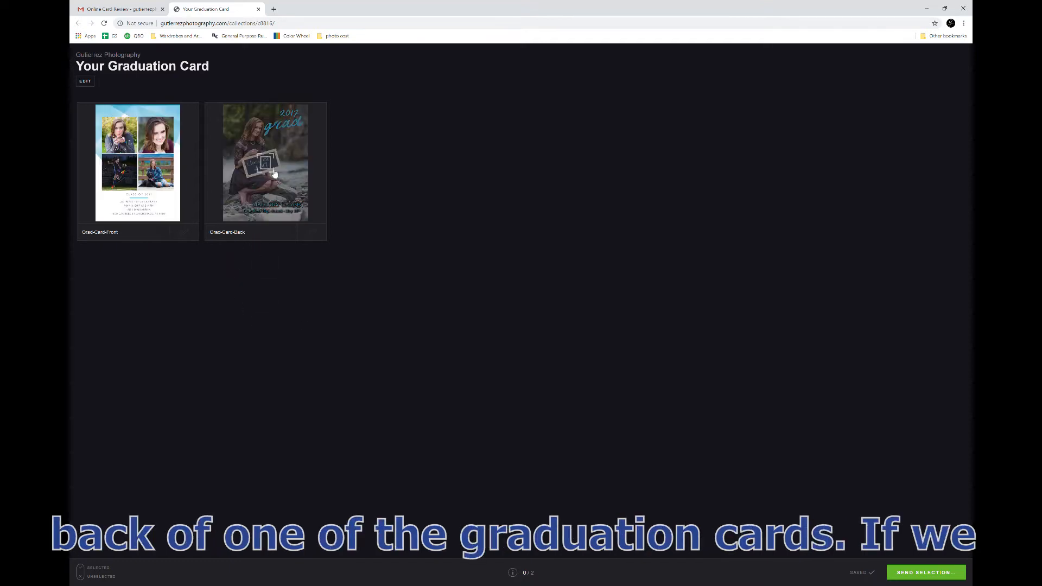
left_click(137, 162)
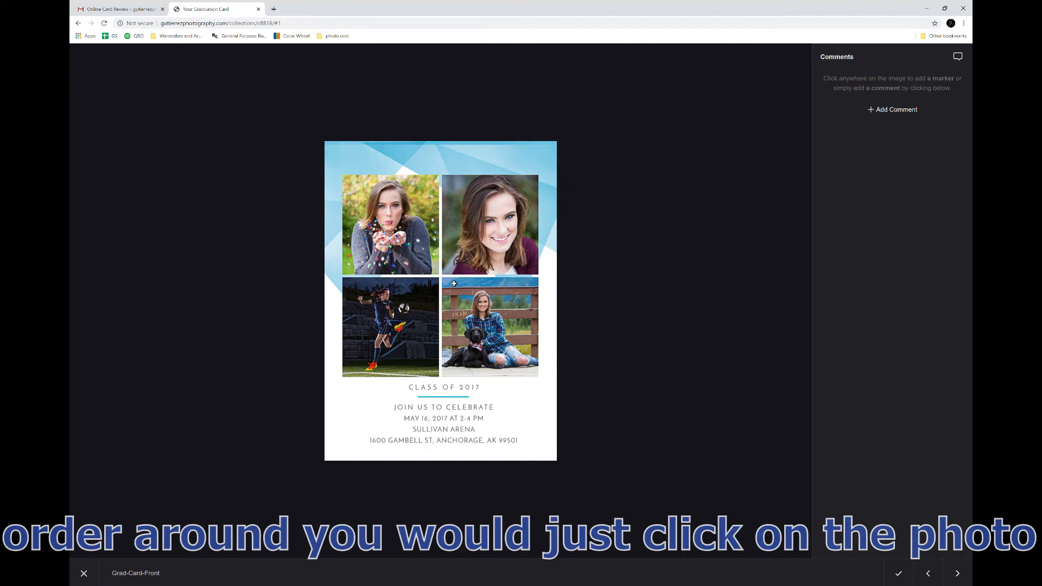
Pin a marker on the bottom-left soccer photo with the note "switch photo with top right"
left_click(370, 316)
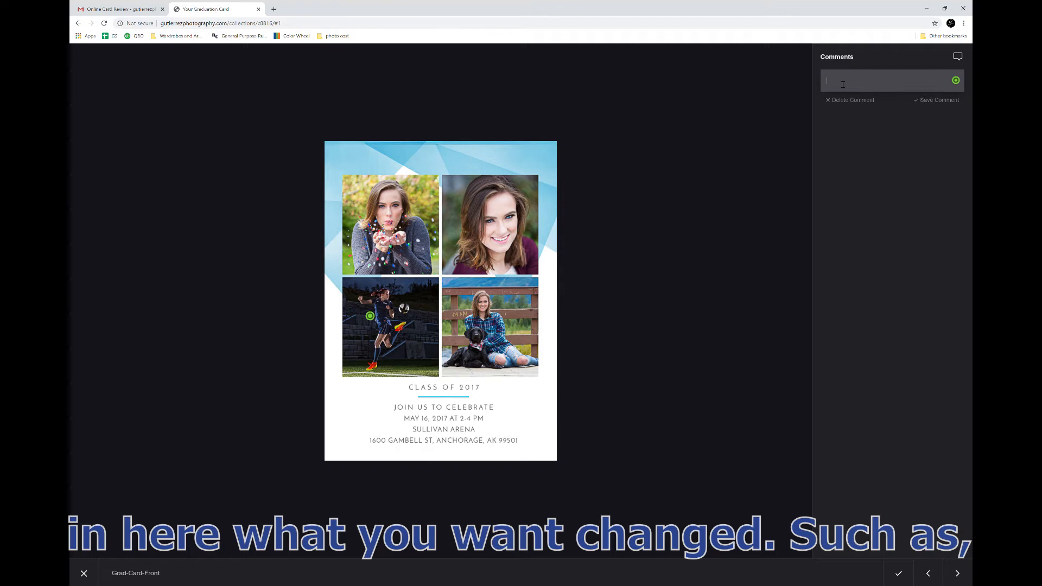
type("switch photo with")
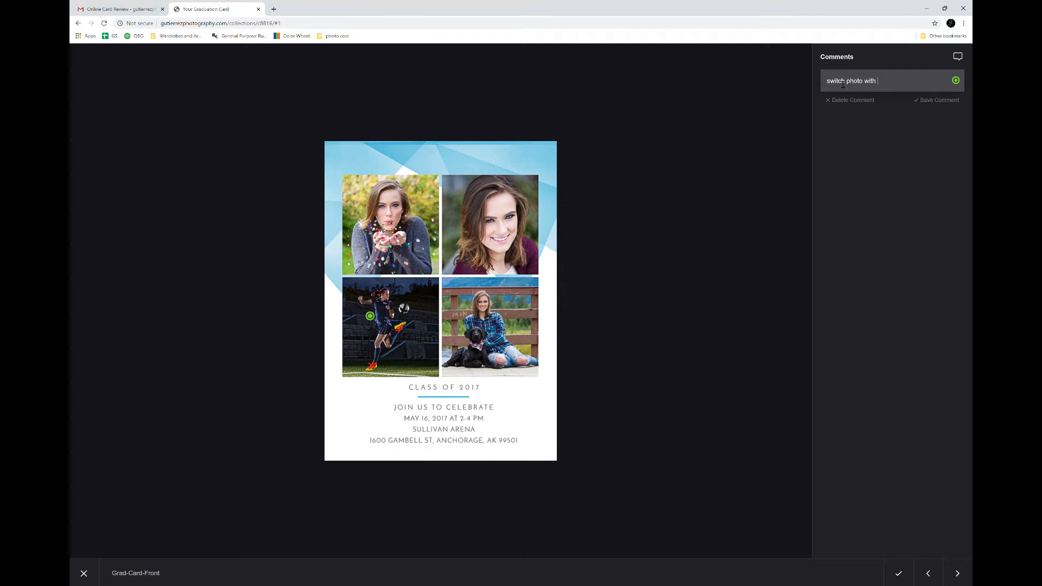
type("top right")
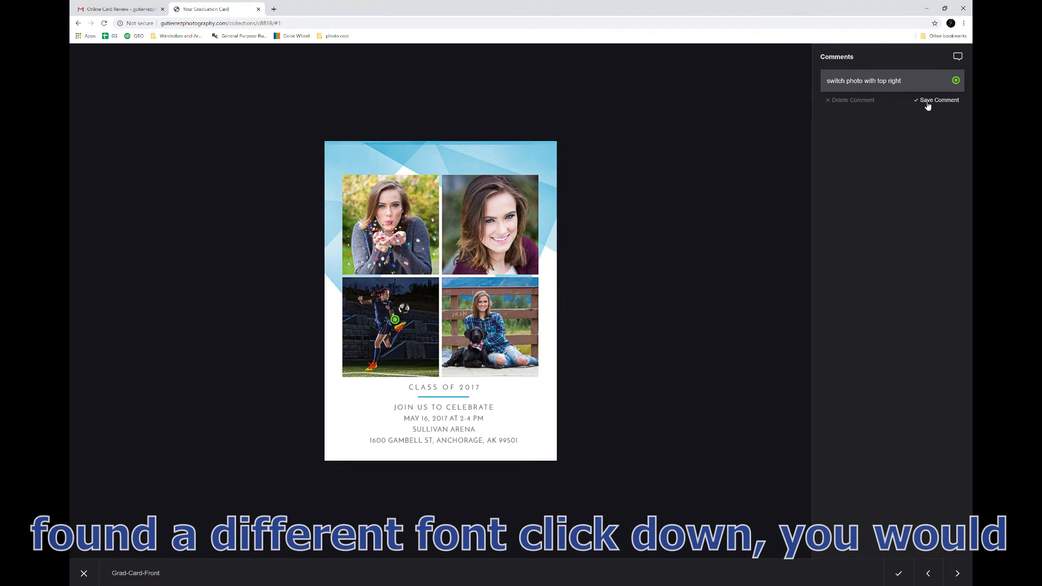
Save the photo-swap comment, then add and save a "times new roman" comment on the date line
left_click(939, 100)
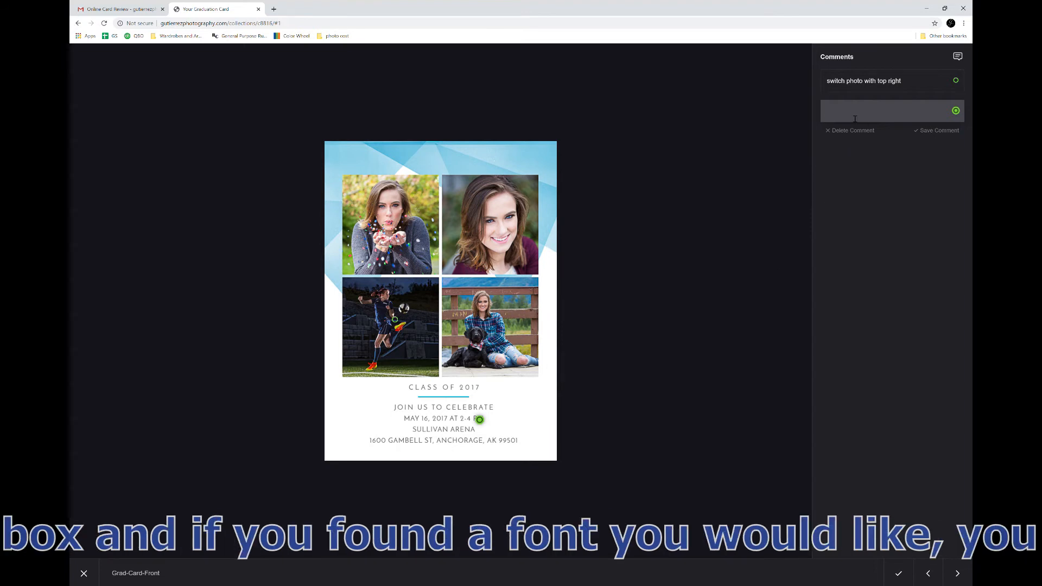
type("t")
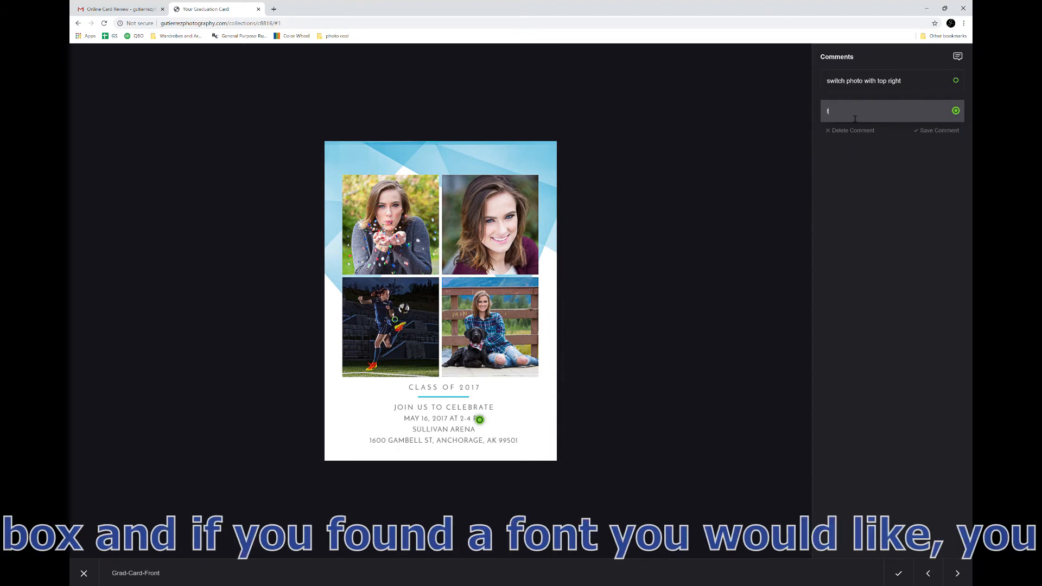
type("ime")
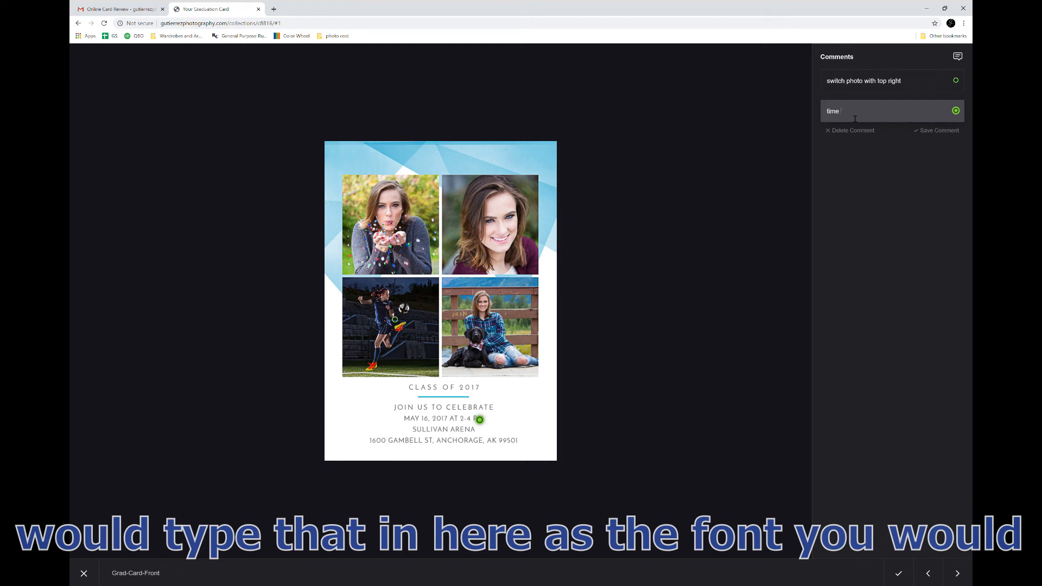
type("d")
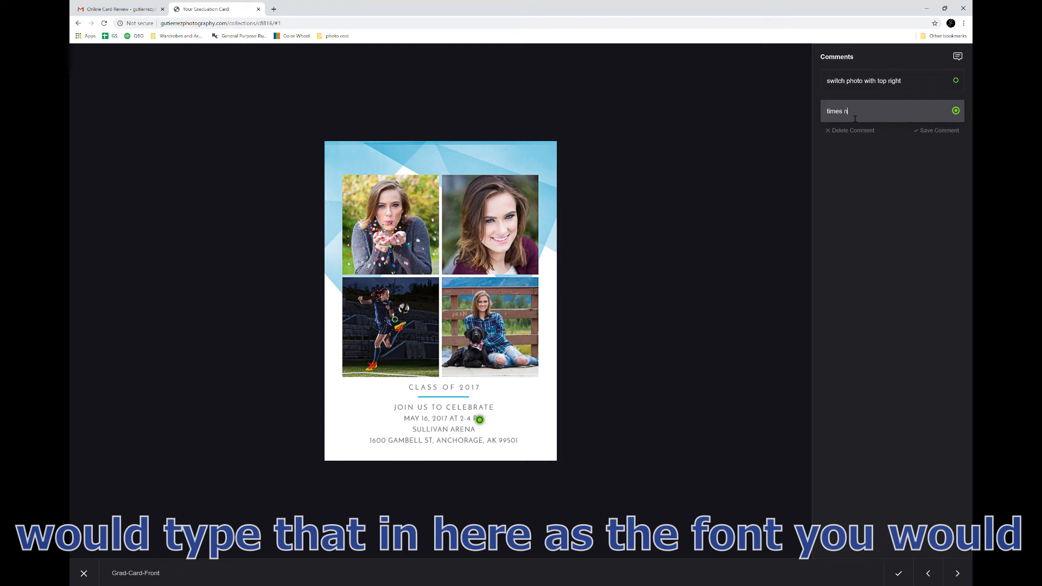
type("ew ro")
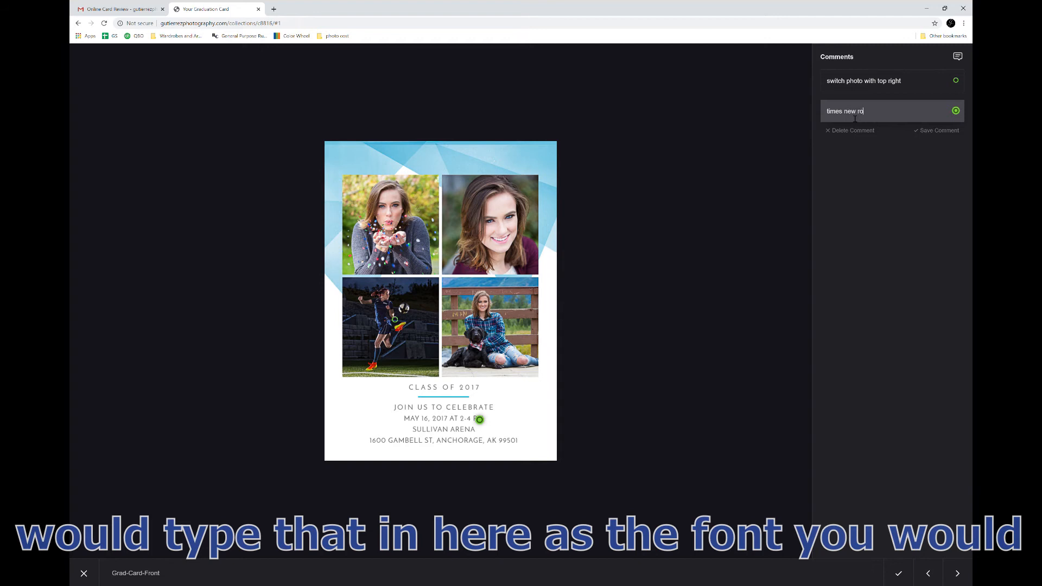
type("man")
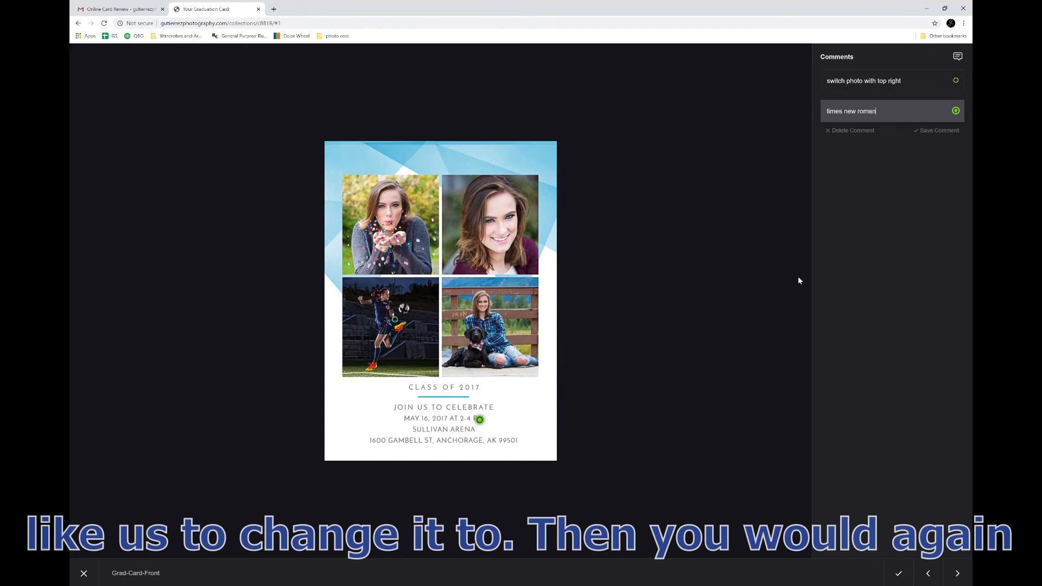
left_click(939, 130)
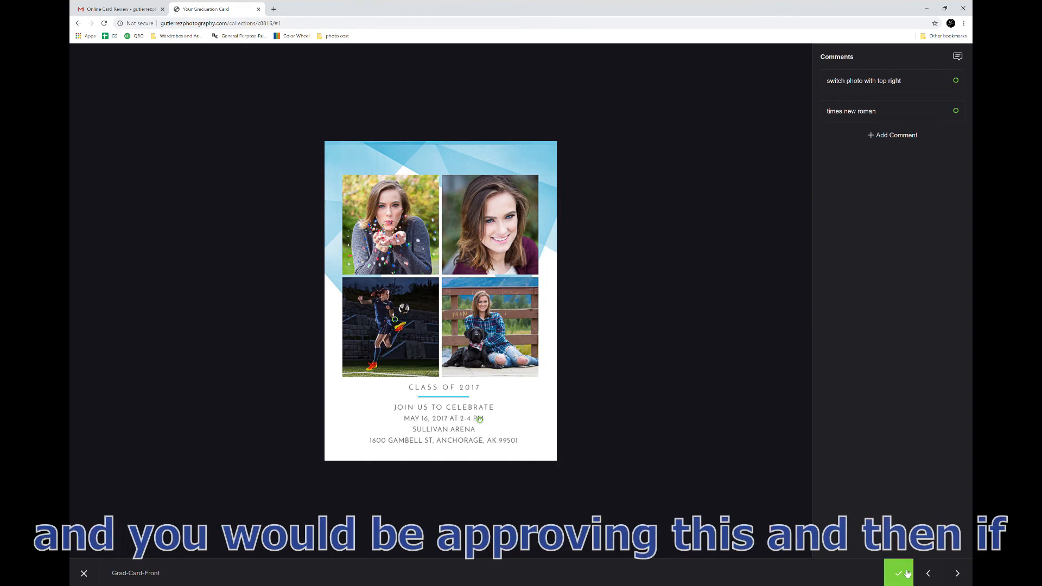
Approve the card front, move to Grad-Card-Back and approve it as well
left_click(898, 573)
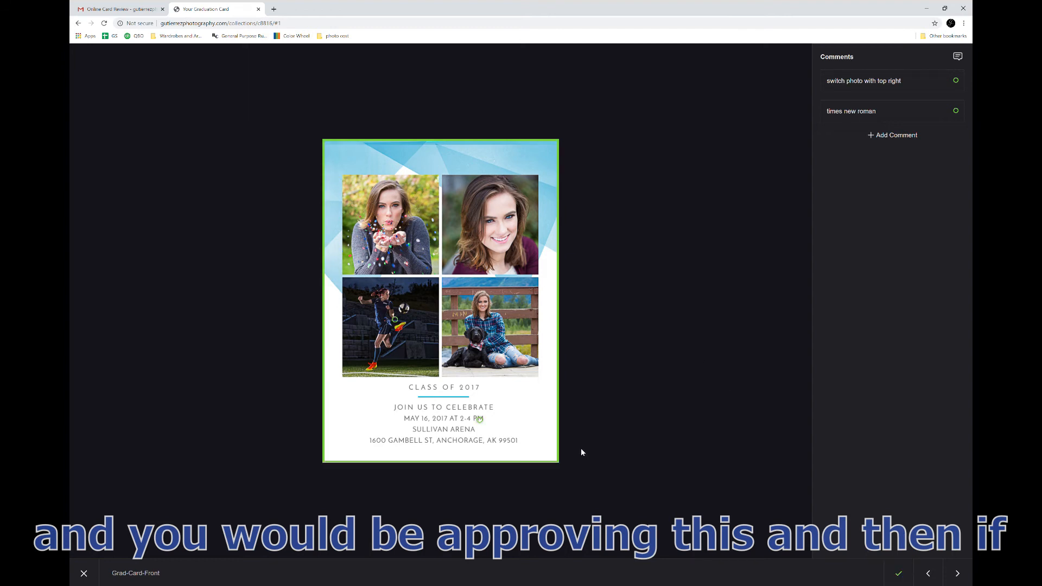
left_click(957, 573)
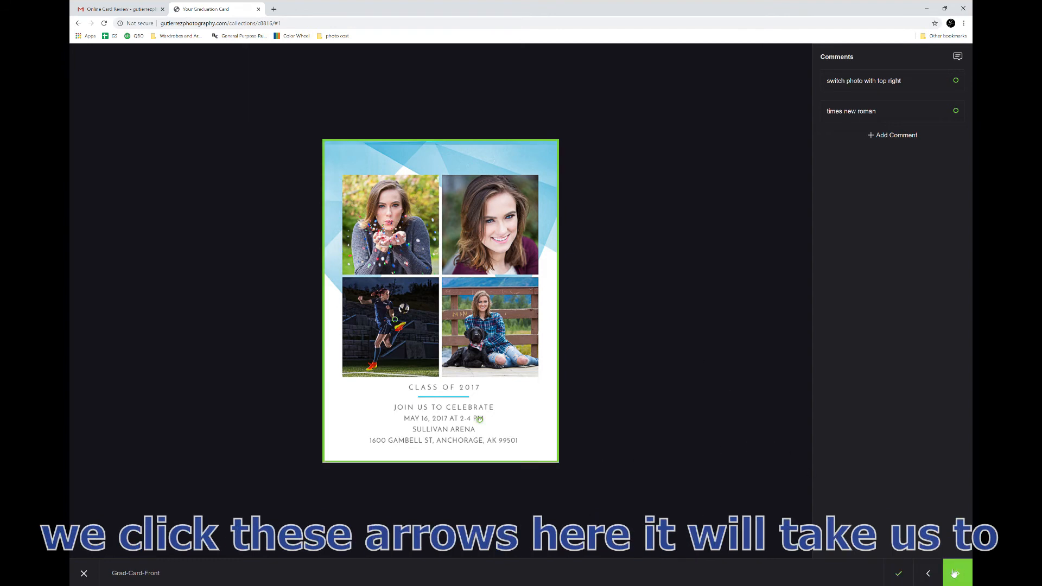
left_click(956, 573)
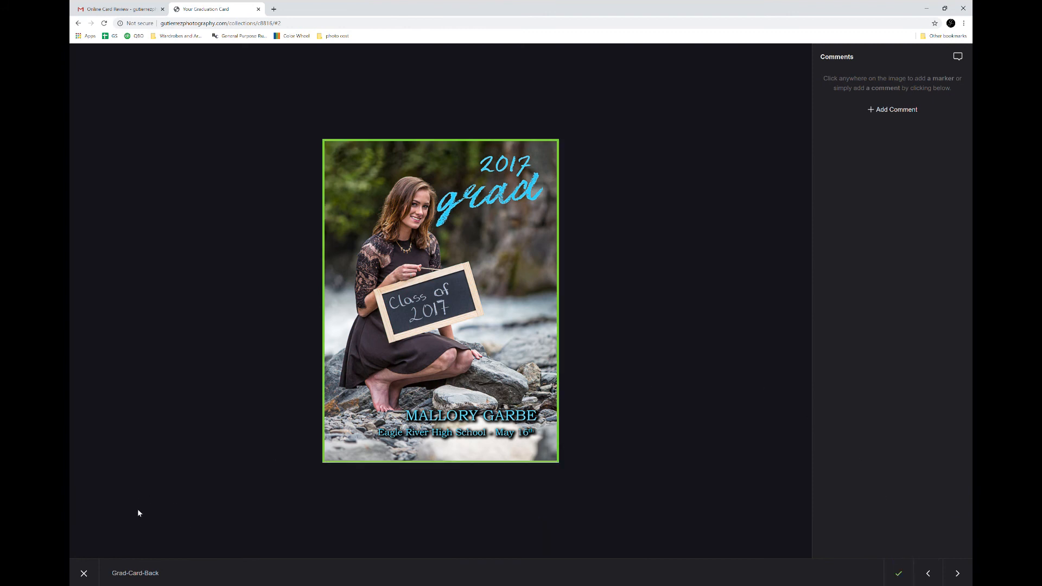
Close the viewer to return to the gallery grid showing both sides approved
left_click(83, 573)
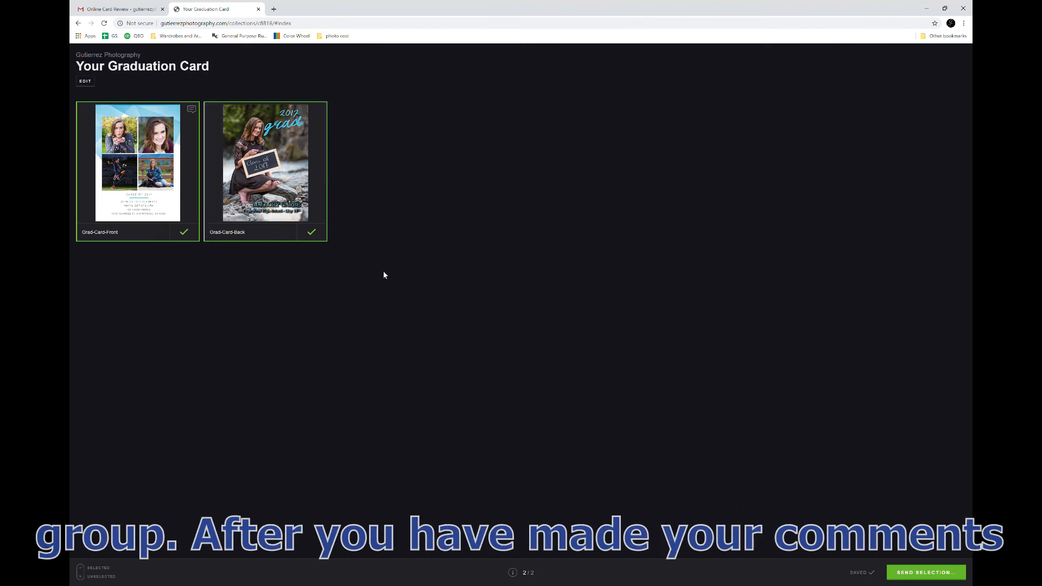
mouse_move(634, 376)
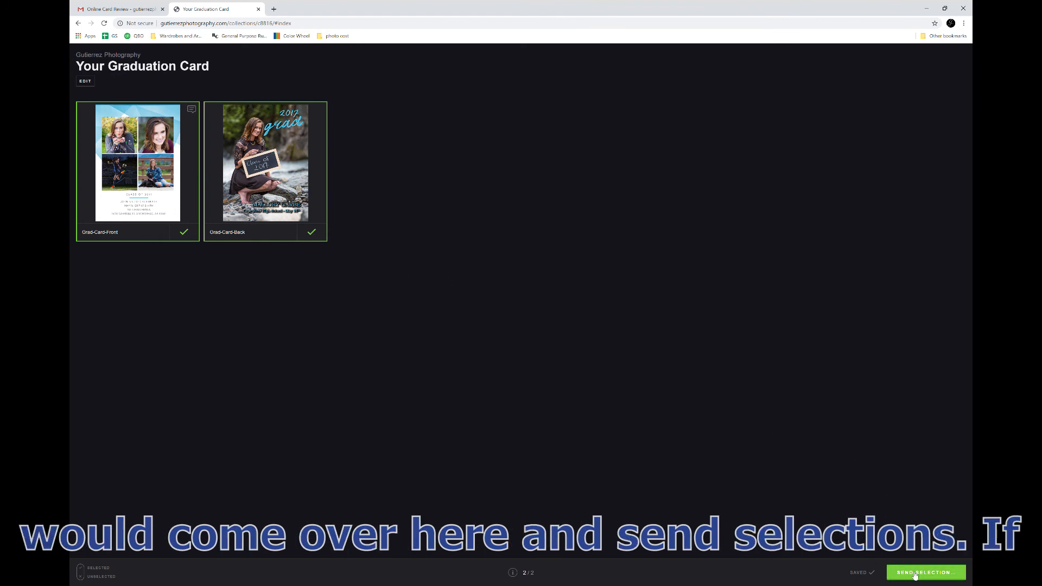
Send the selection and confirm Approve Selection so the photographer is notified
left_click(924, 573)
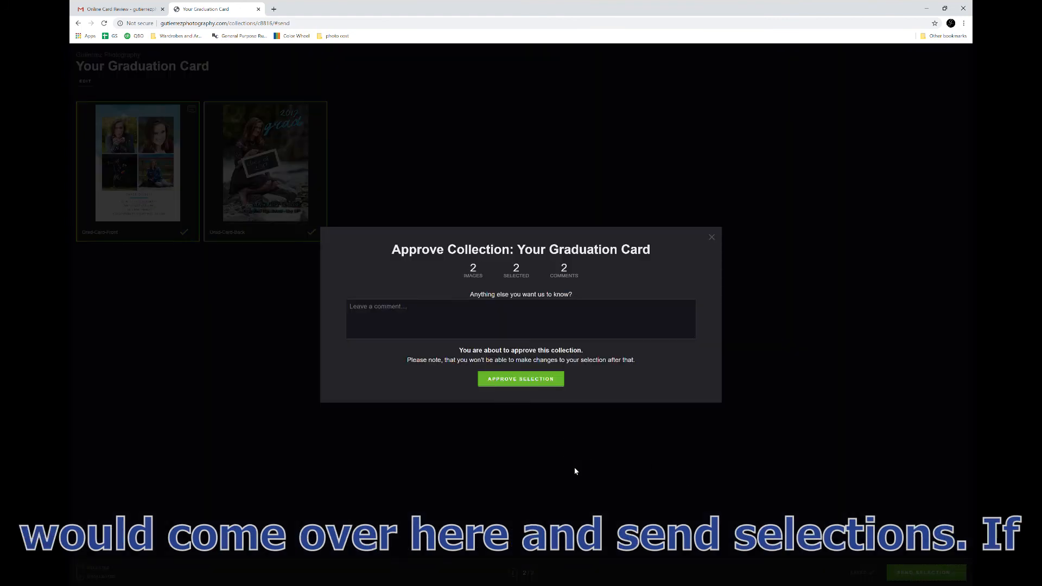
mouse_move(585, 284)
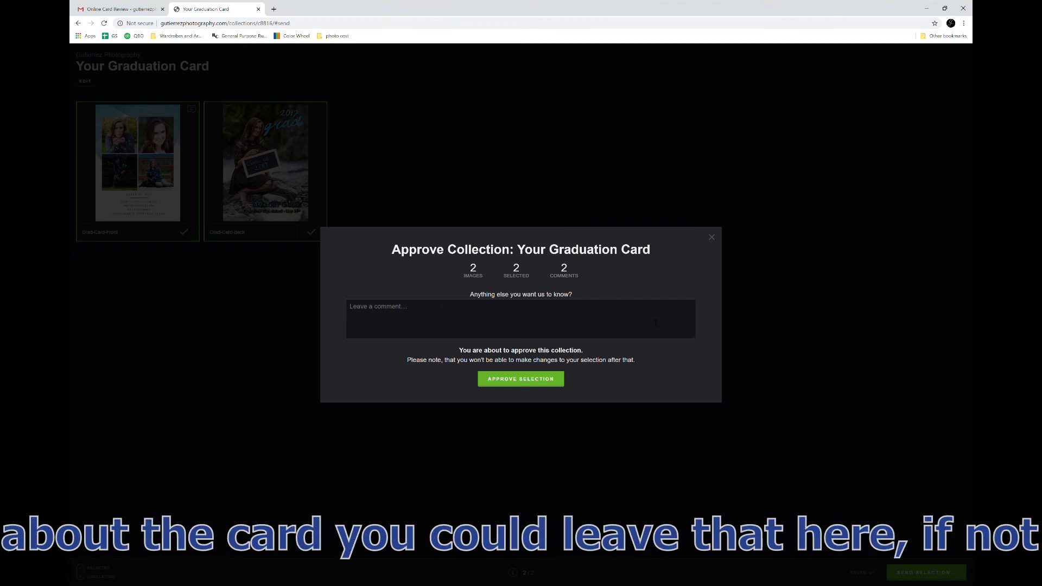
left_click(521, 379)
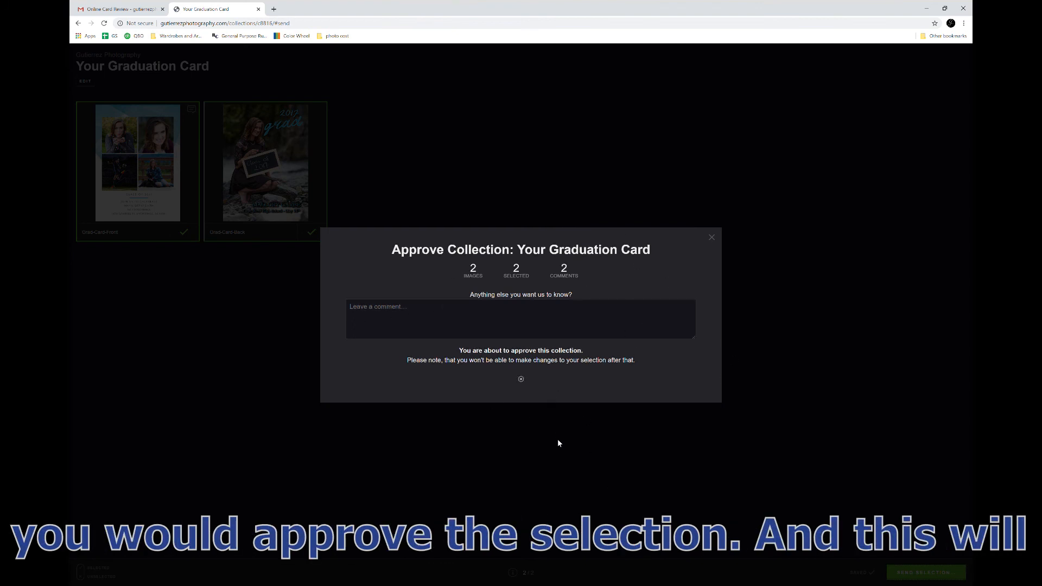
left_click(521, 379)
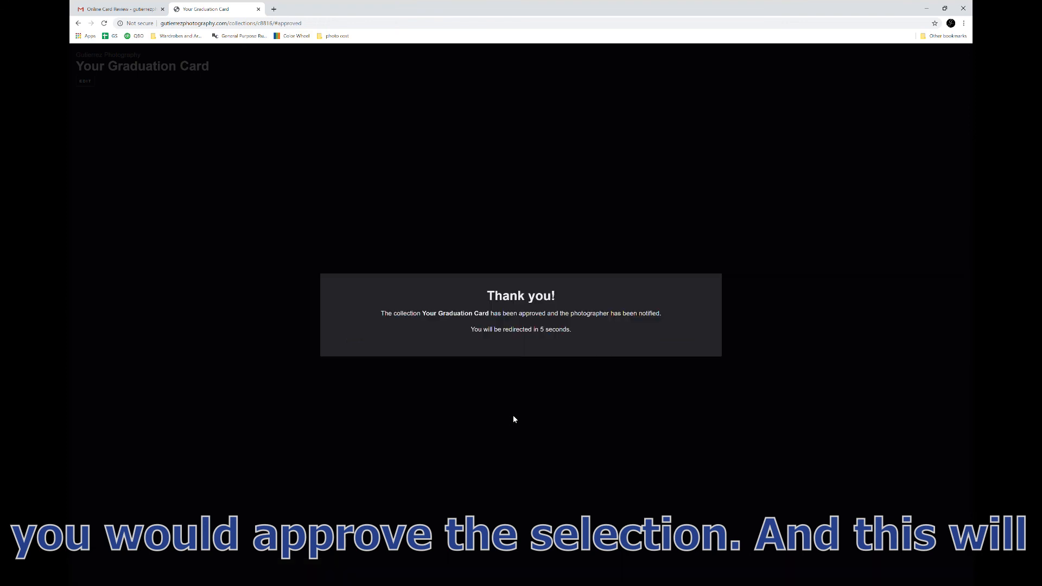